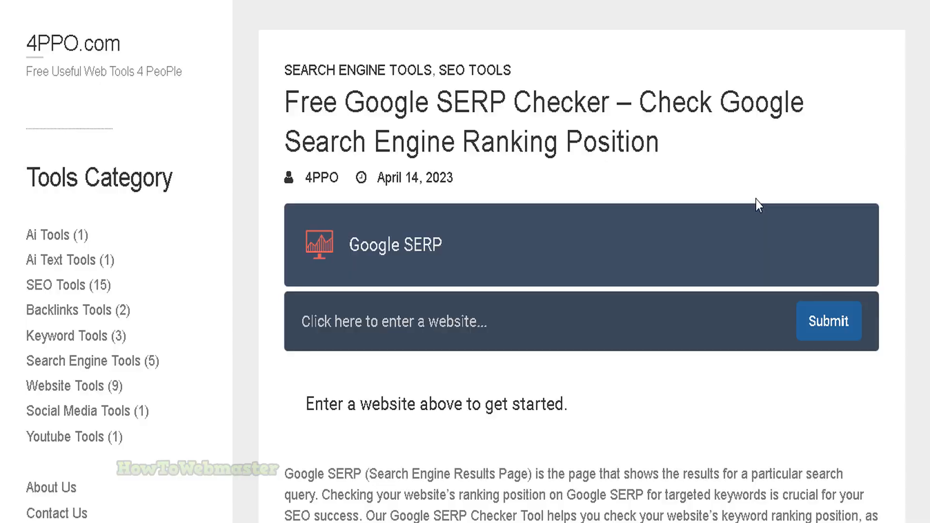
pyautogui.moveTo(238, 79)
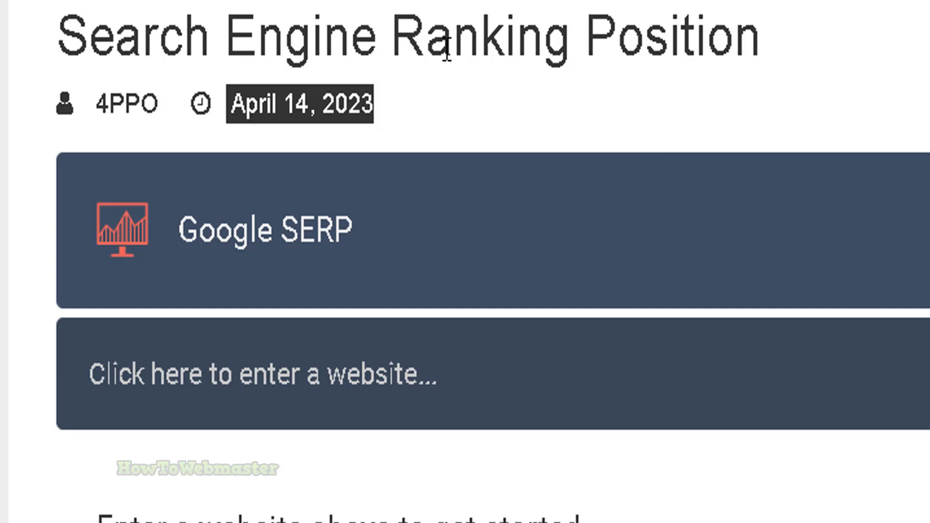
# Switch Date Format to Custom and clear the 'F j, Y' pattern so it is blank.
pyautogui.scroll(-3)
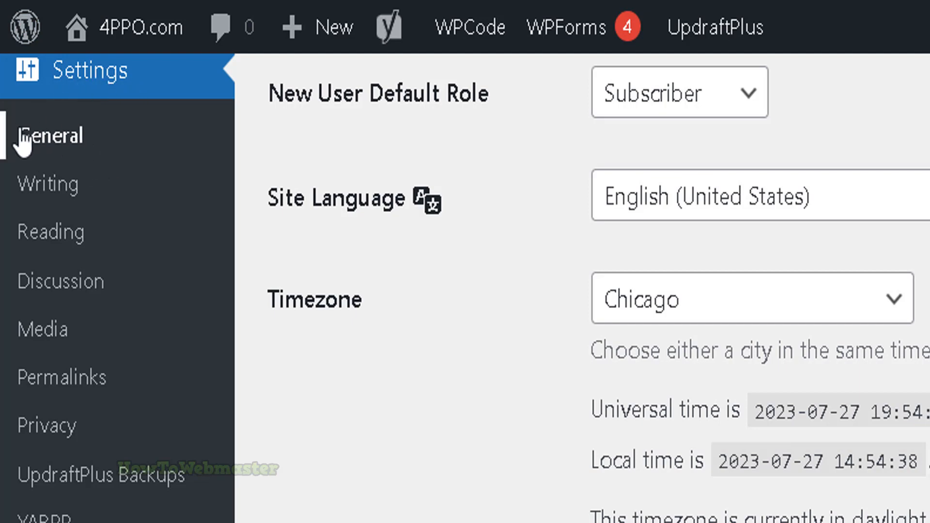
pyautogui.scroll(-3)
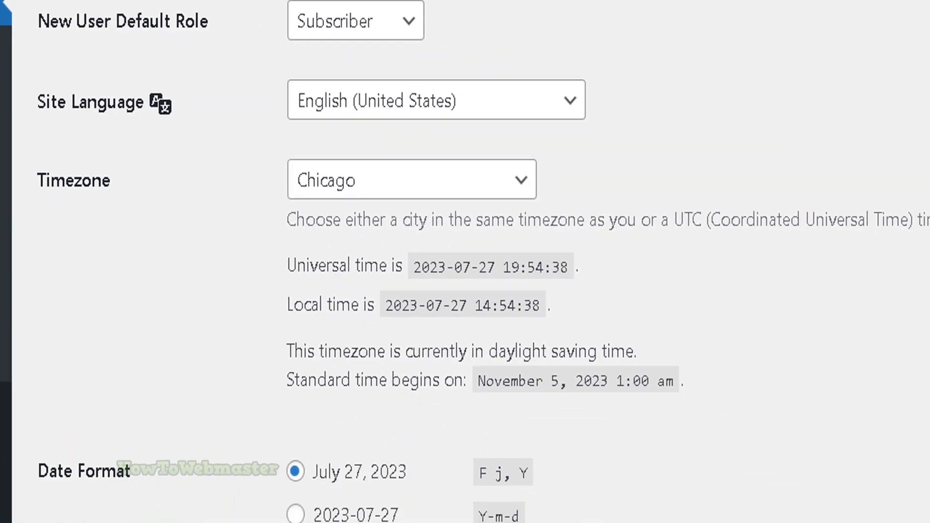
pyautogui.scroll(-3)
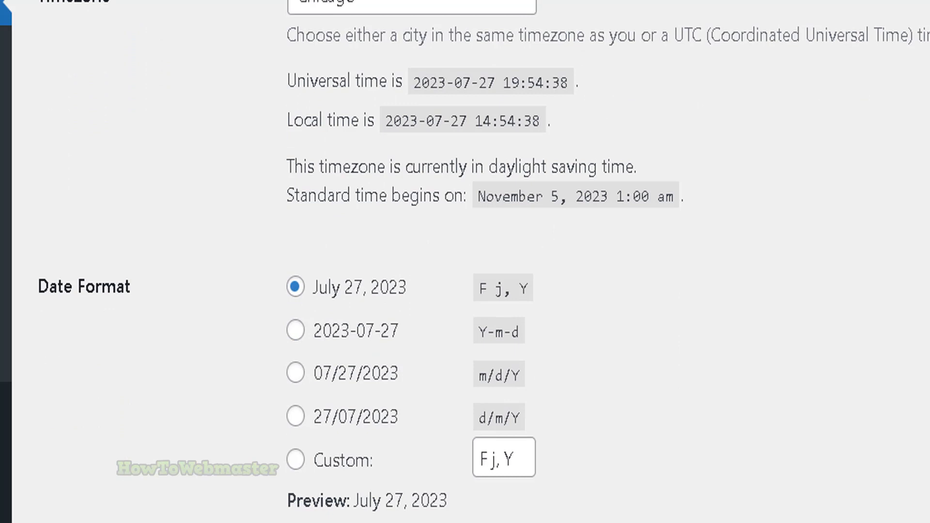
pyautogui.scroll(-3)
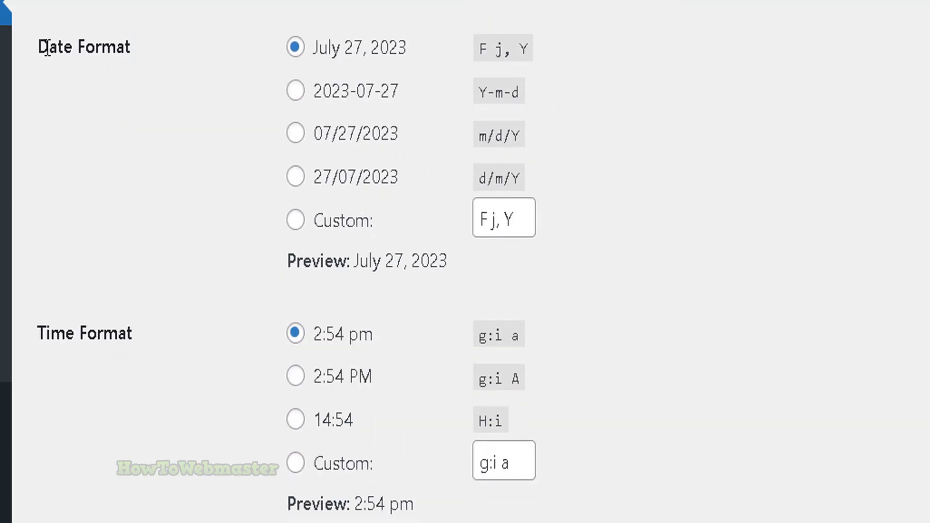
pyautogui.doubleClick(83, 47)
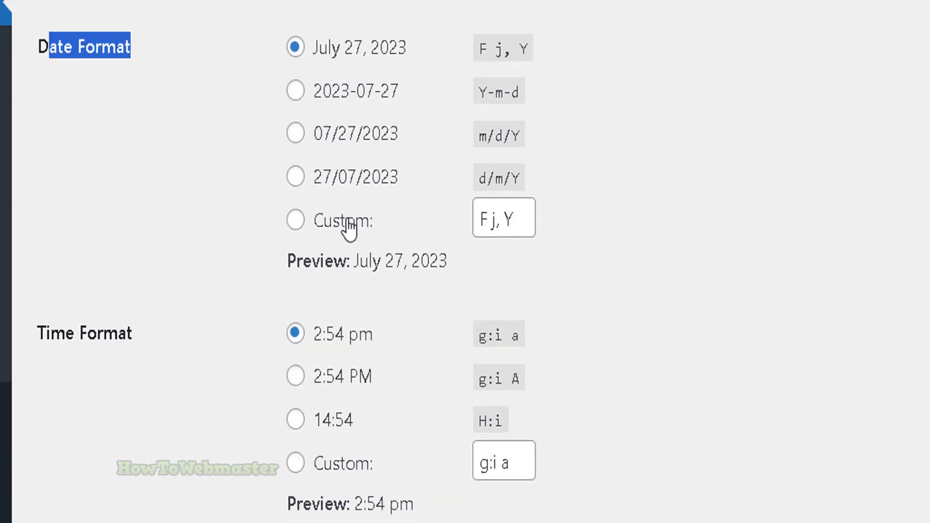
pyautogui.click(295, 220)
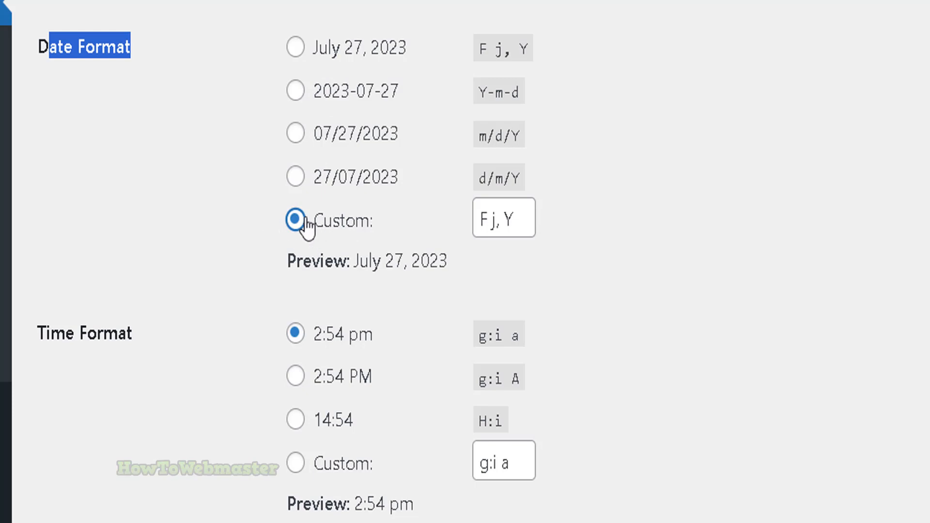
pyautogui.click(504, 218)
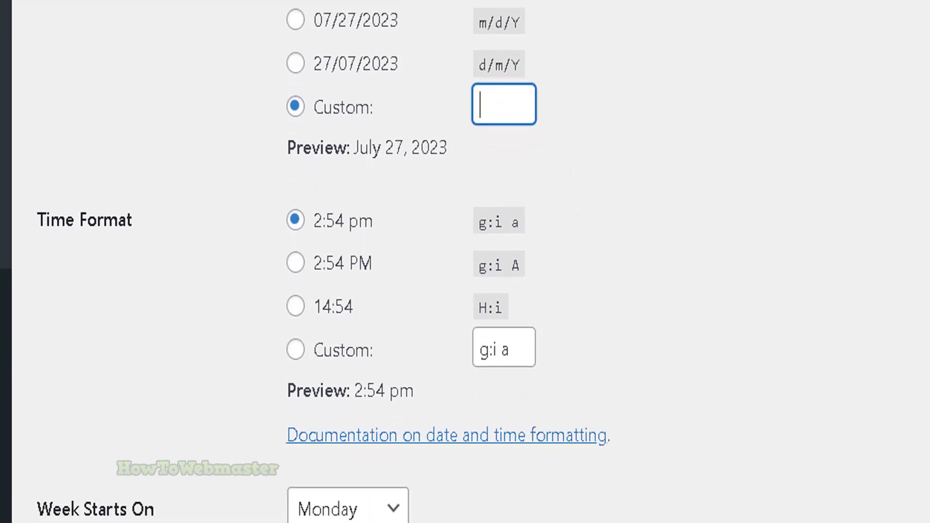
pyautogui.scroll(-3)
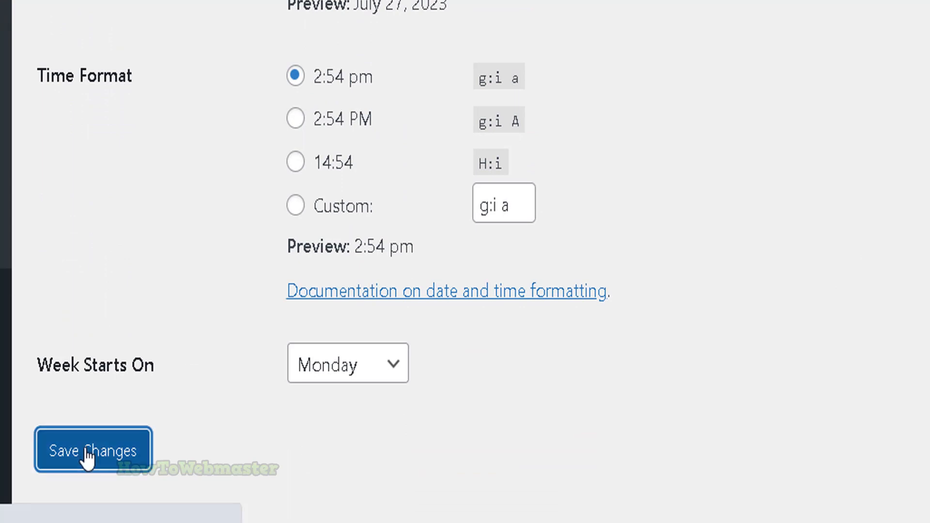
pyautogui.scroll(3)
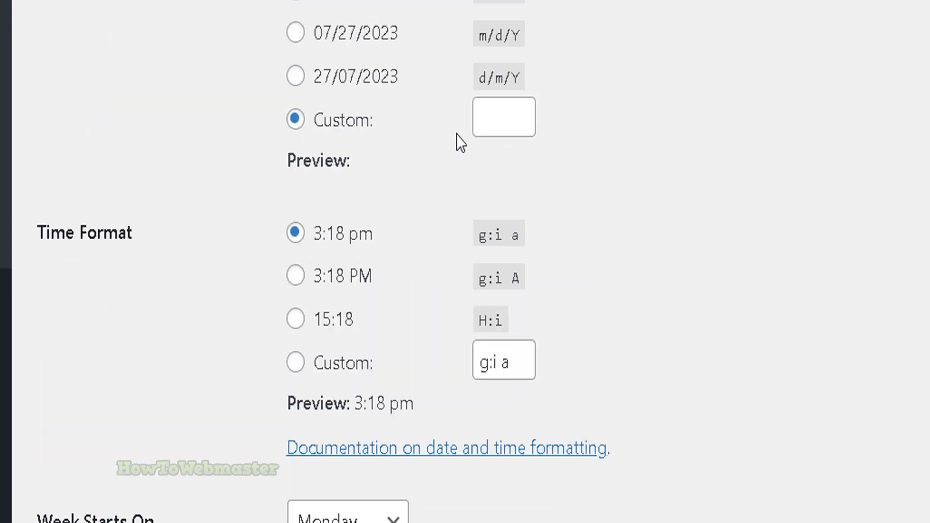
pyautogui.moveTo(663, 116)
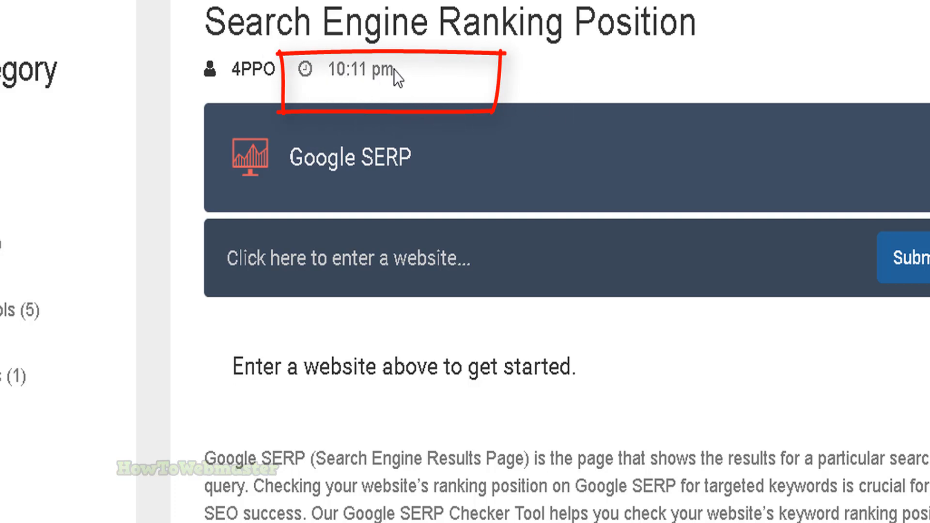
# Highlight the post's date area, which now shows only the time 10:11 pm.
pyautogui.doubleClick(358, 72)
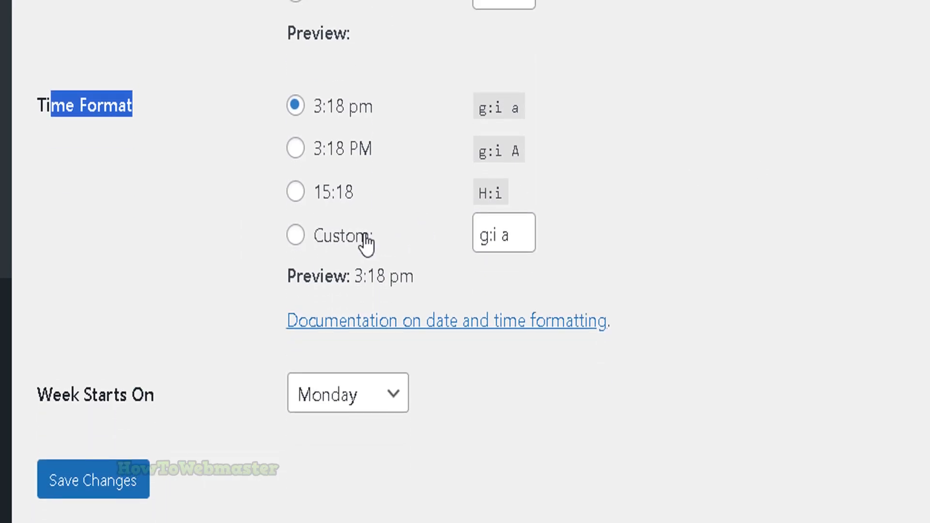
# Select the Custom radio button under Time Format.
pyautogui.click(296, 235)
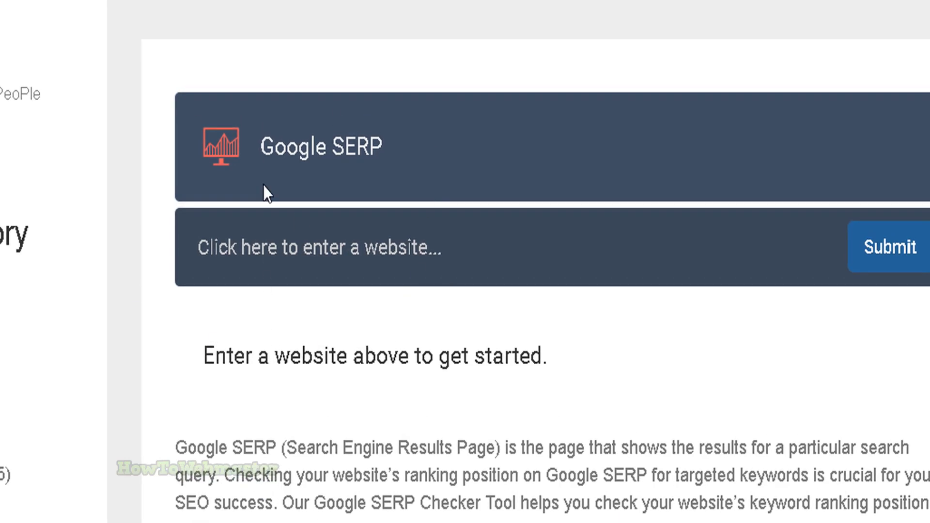
pyautogui.moveTo(155, 56)
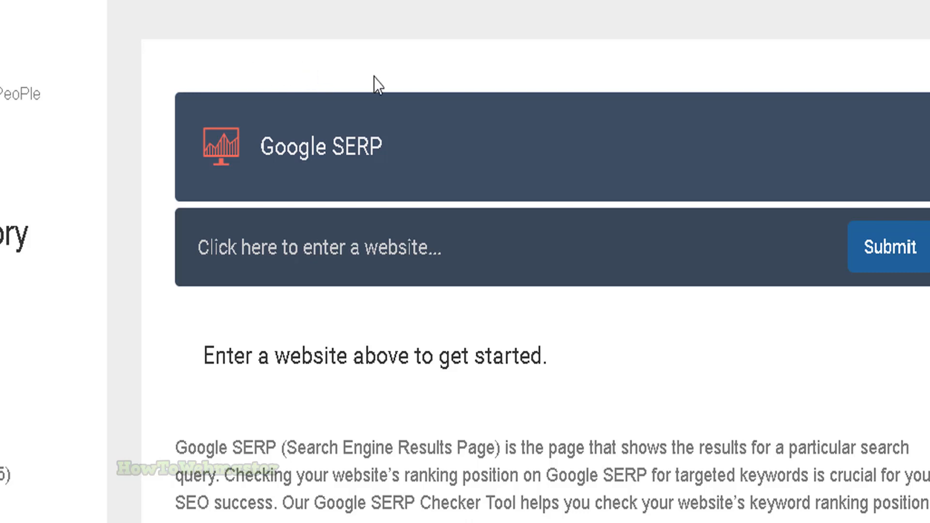
pyautogui.moveTo(370, 17)
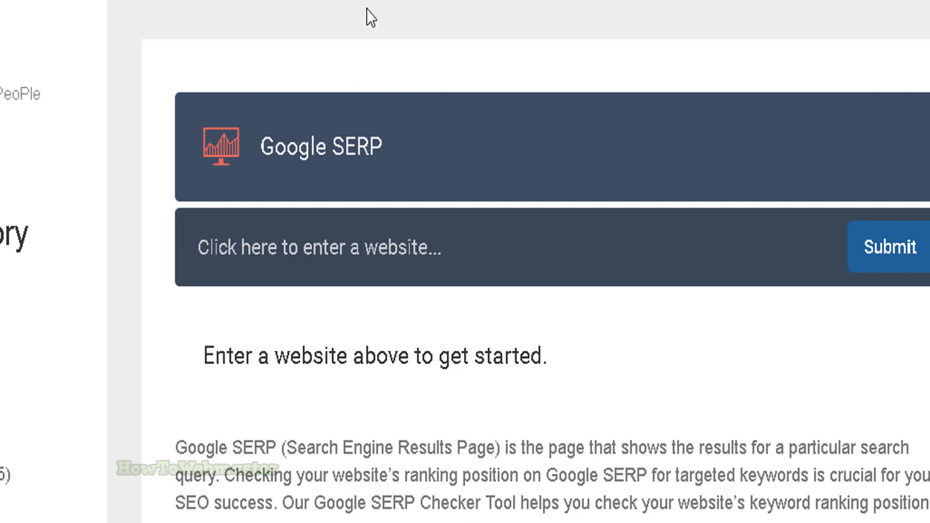
pyautogui.moveTo(370, 67)
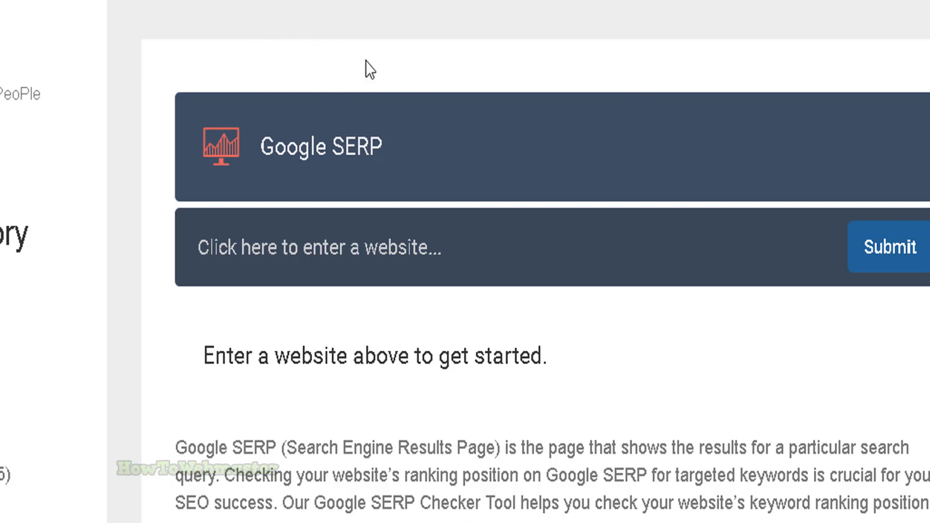
pyautogui.moveTo(360, 65)
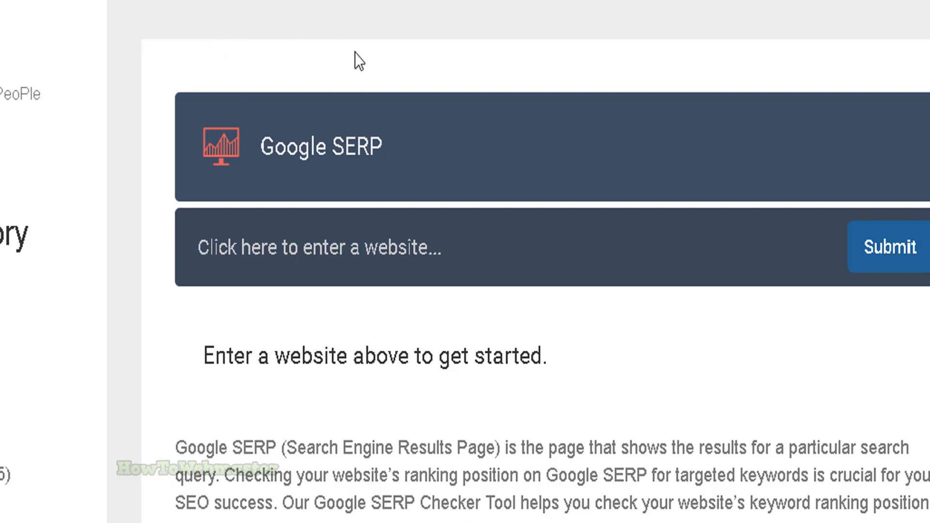
pyautogui.moveTo(472, 33)
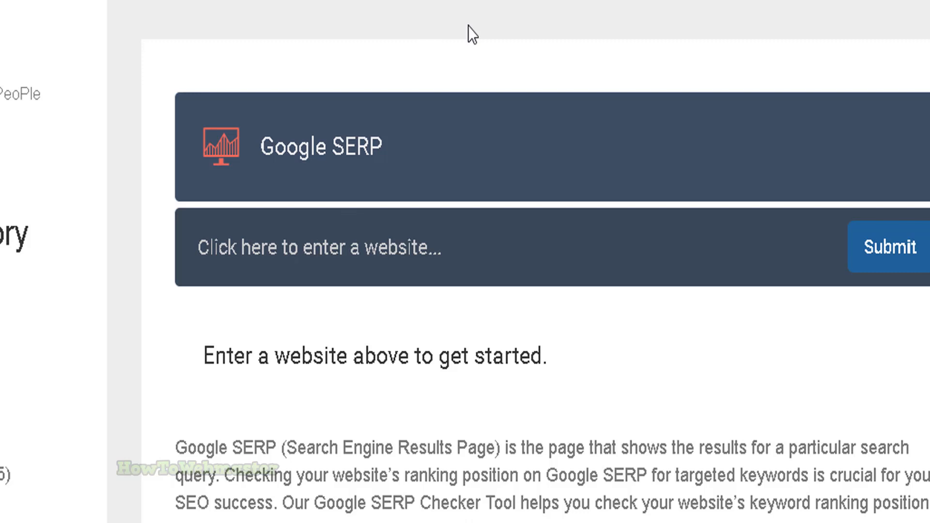
pyautogui.moveTo(568, 334)
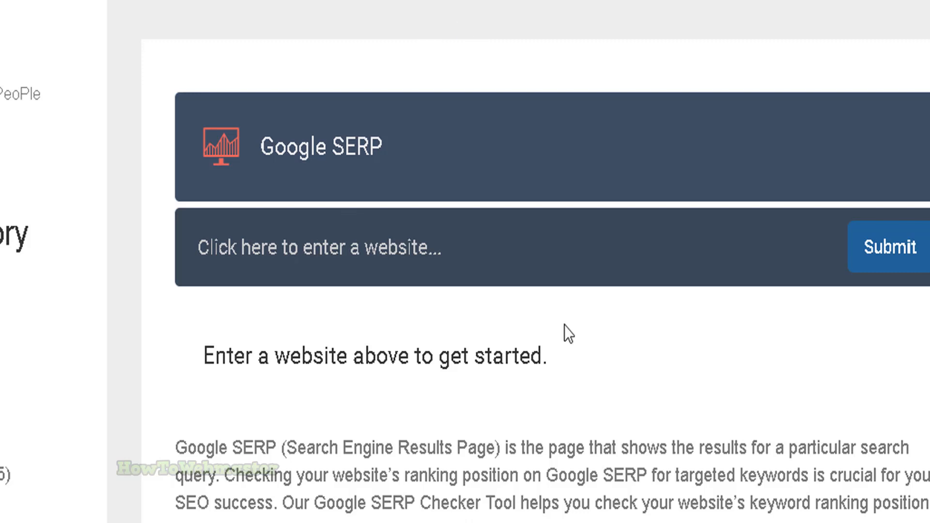
pyautogui.moveTo(509, 479)
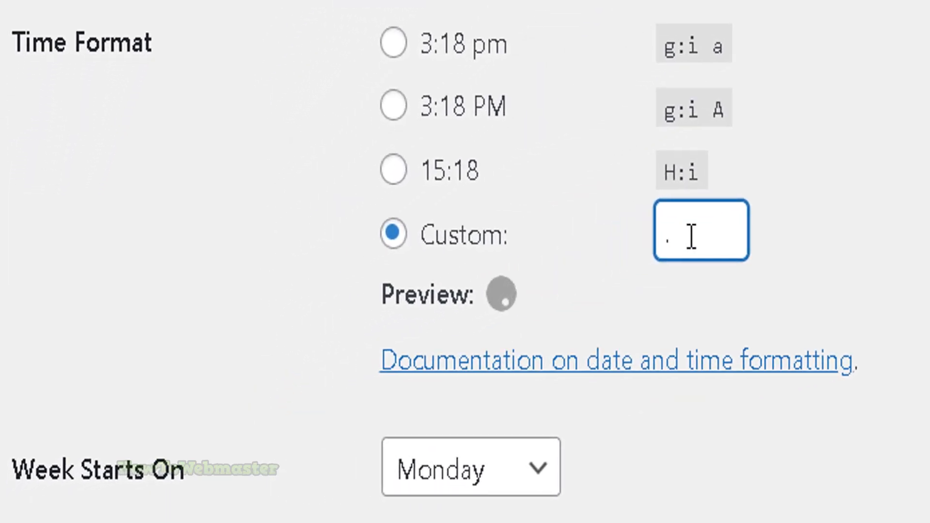
# Enter '.' as the custom time format and save changes.
pyautogui.write('-')
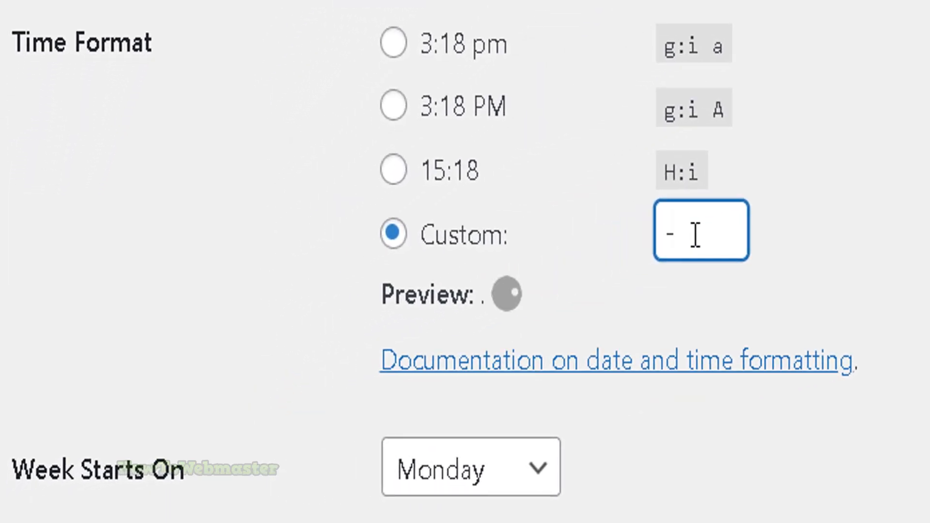
pyautogui.write('.')
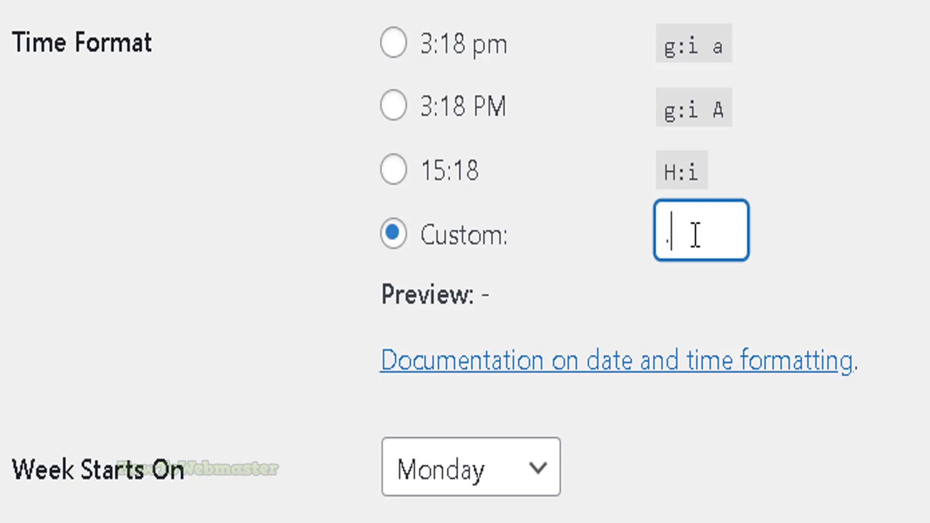
pyautogui.scroll(-3)
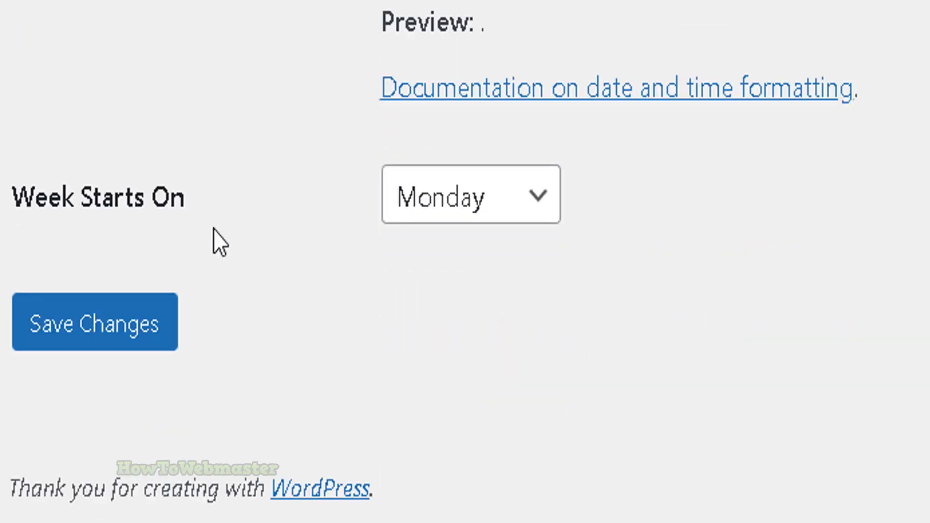
pyautogui.click(95, 323)
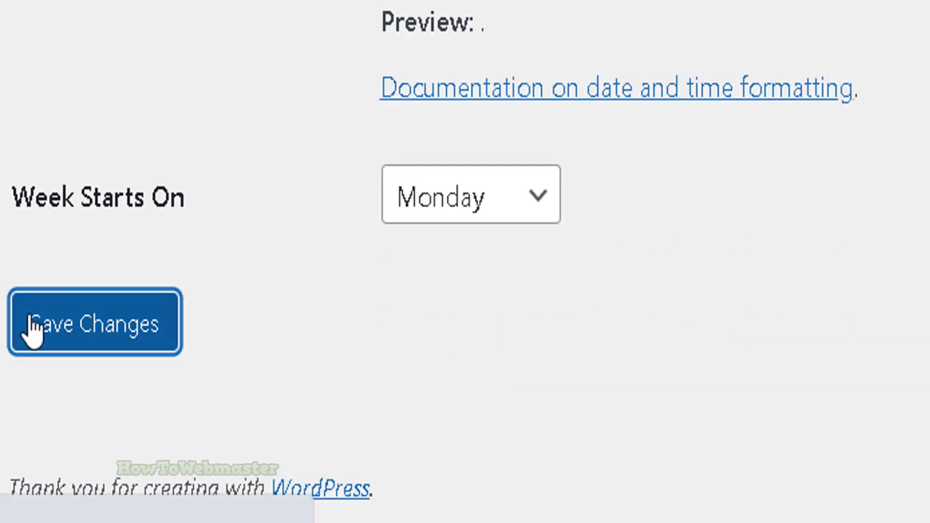
pyautogui.click(94, 323)
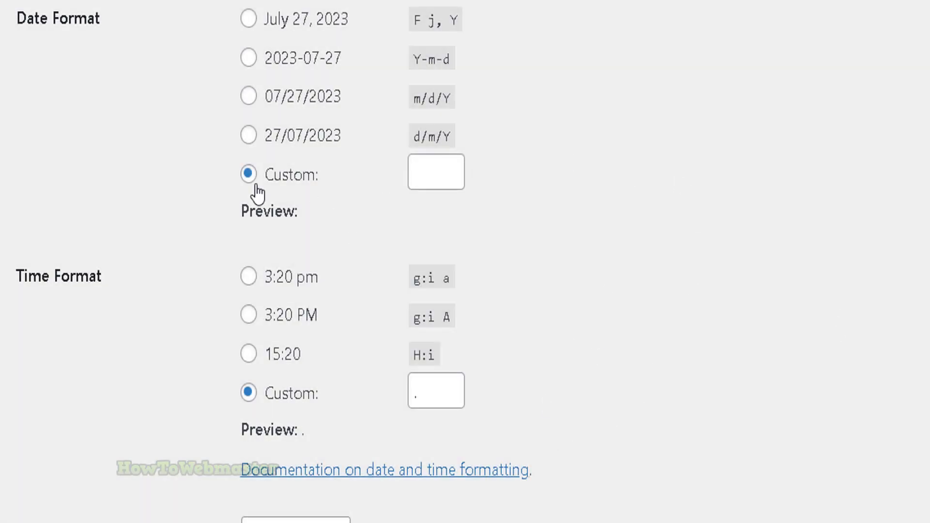
# Keep the Custom date format selected and replace the time format period with '-'.
pyautogui.click(435, 172)
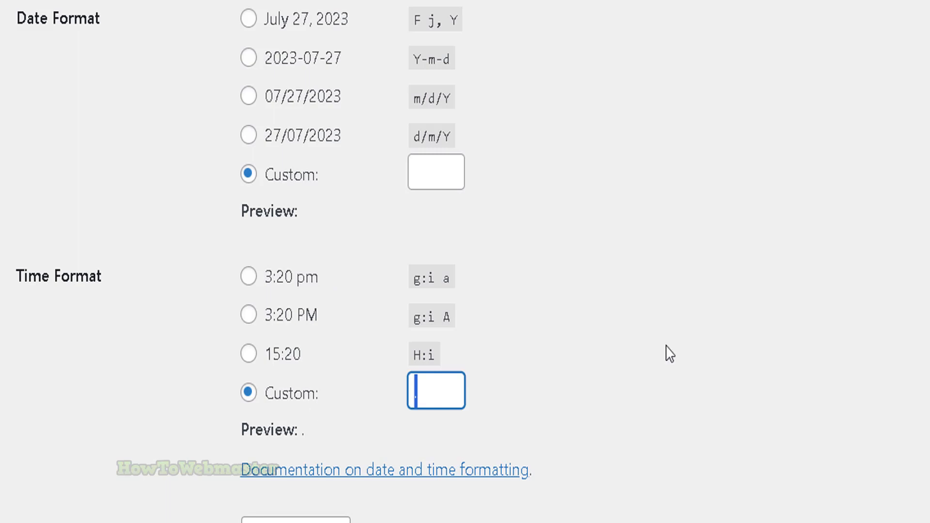
pyautogui.write('-')
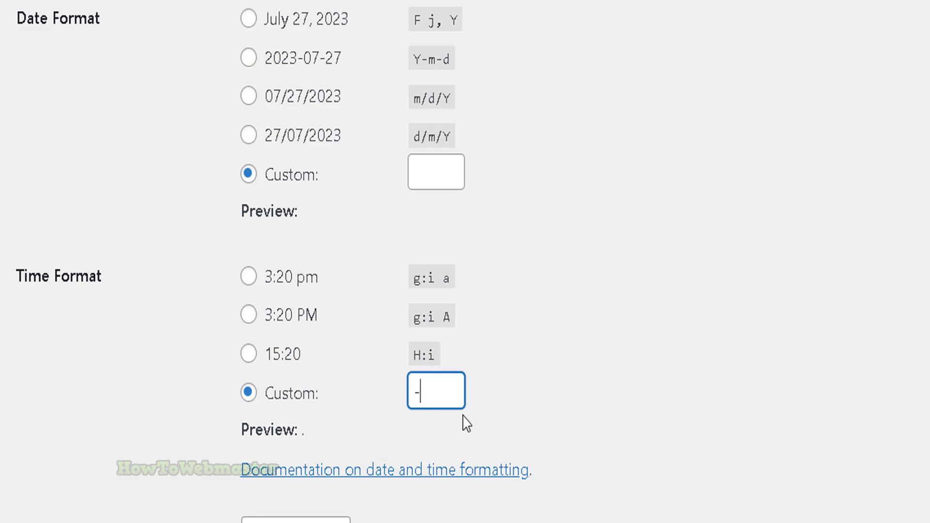
pyautogui.scroll(-3)
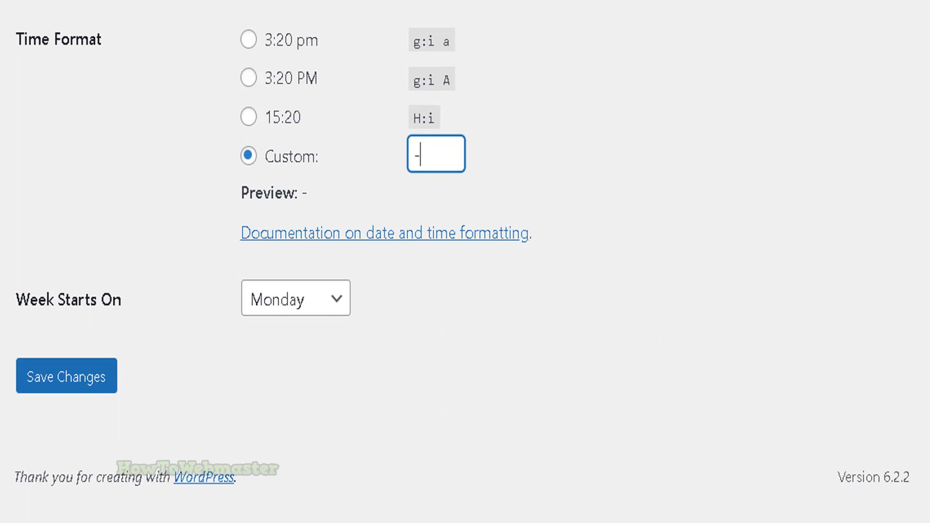
pyautogui.moveTo(253, 436)
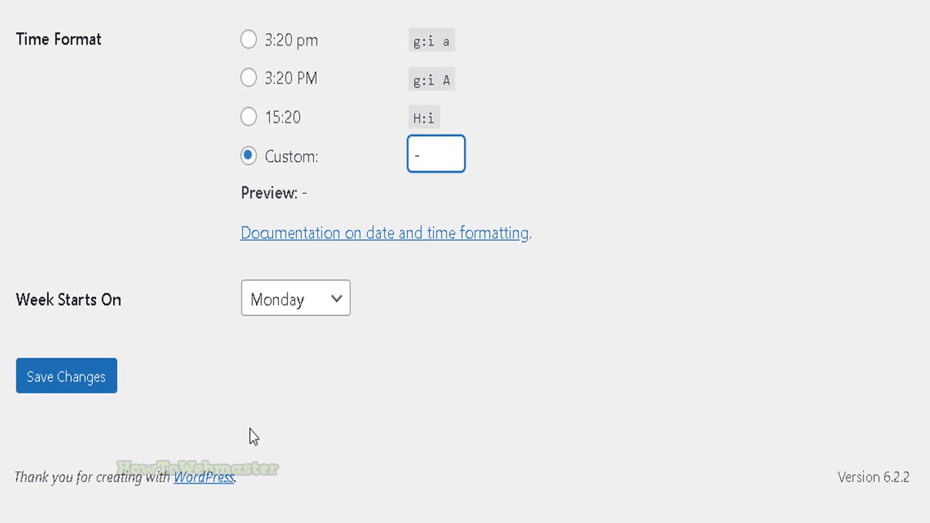
pyautogui.moveTo(308, 366)
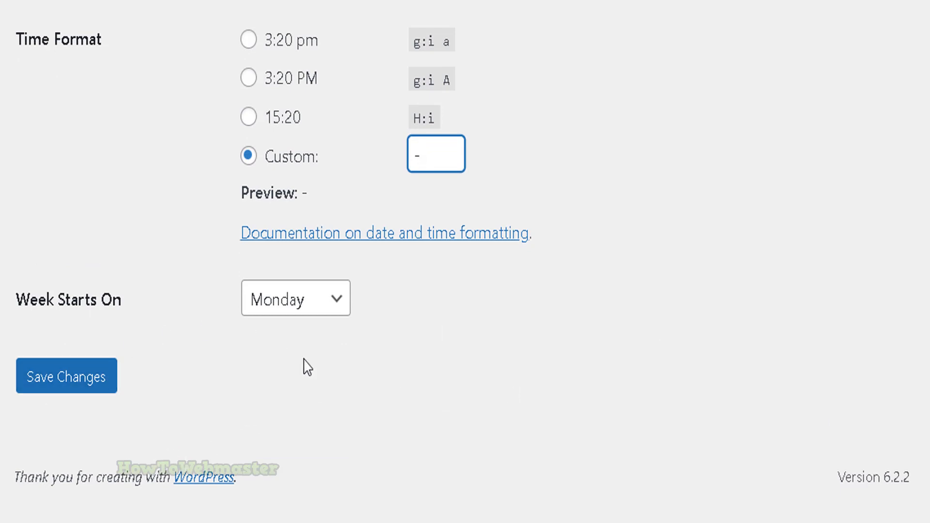
pyautogui.moveTo(323, 372)
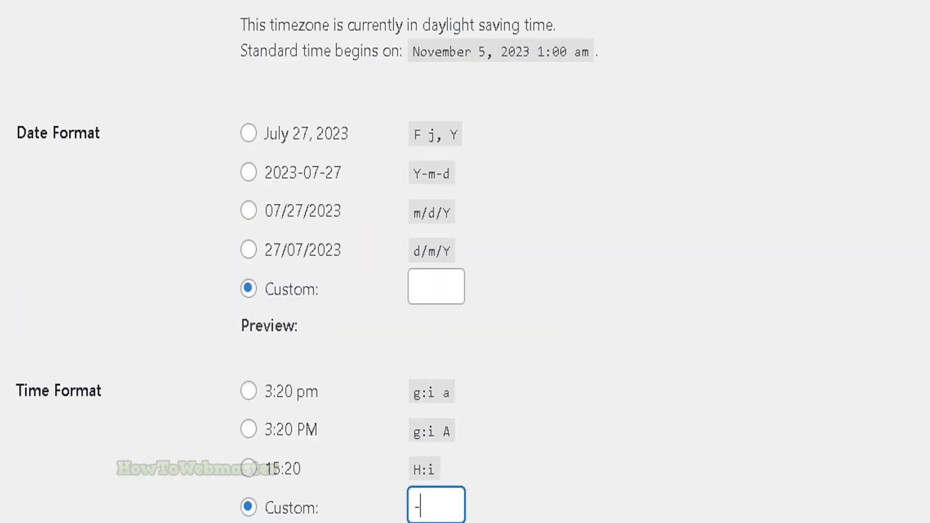
pyautogui.scroll(-3)
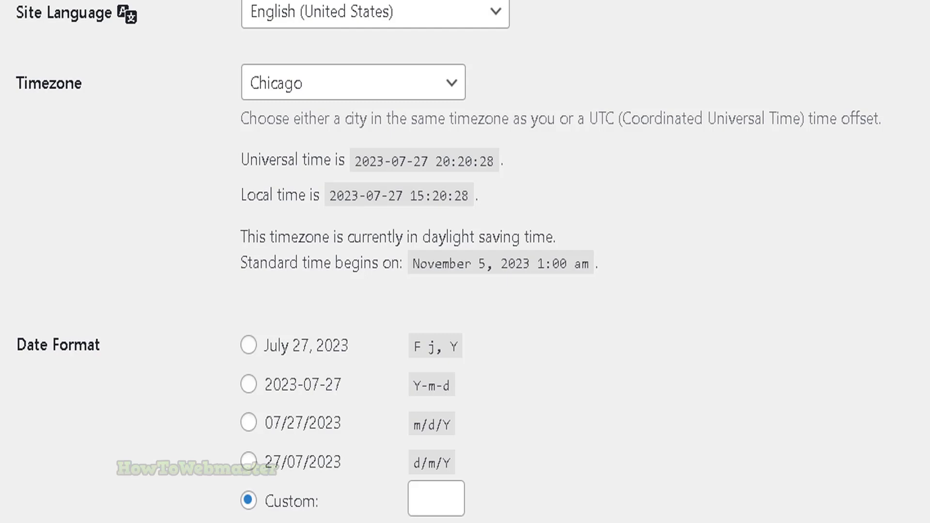
pyautogui.scroll(-3)
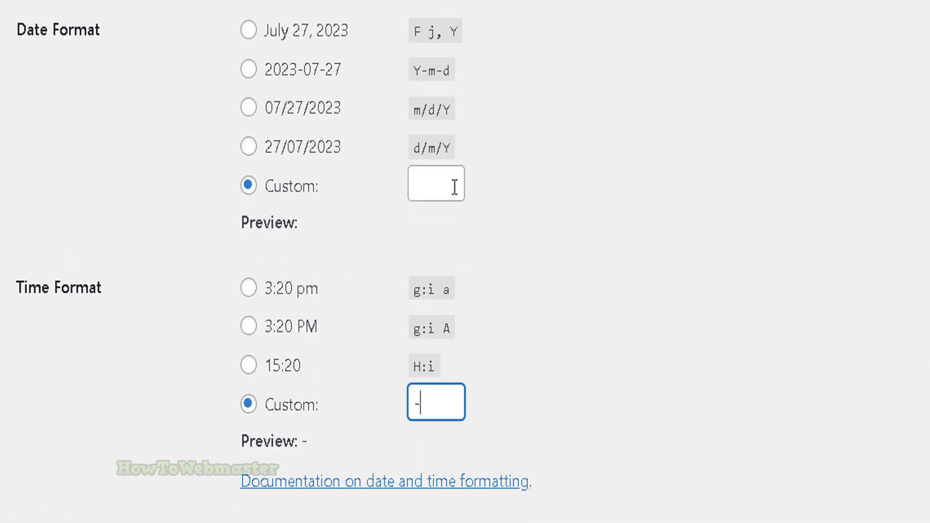
pyautogui.moveTo(523, 267)
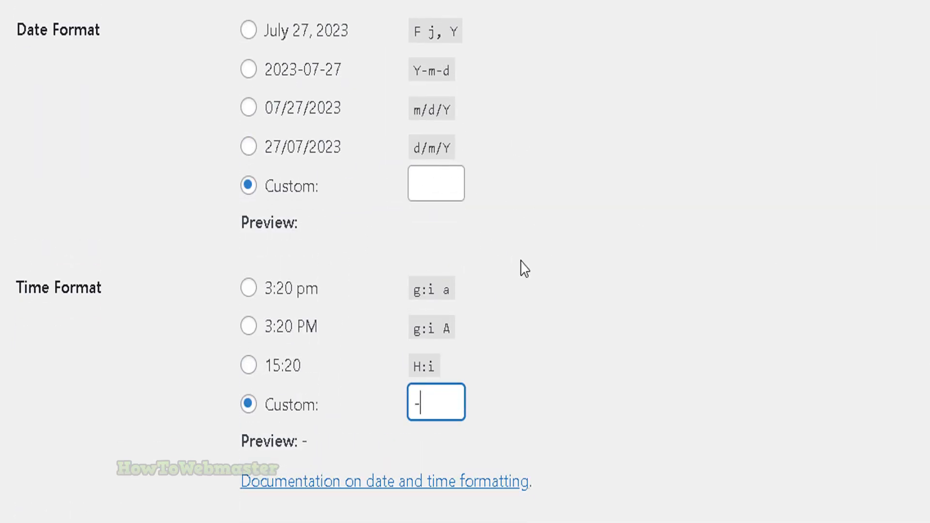